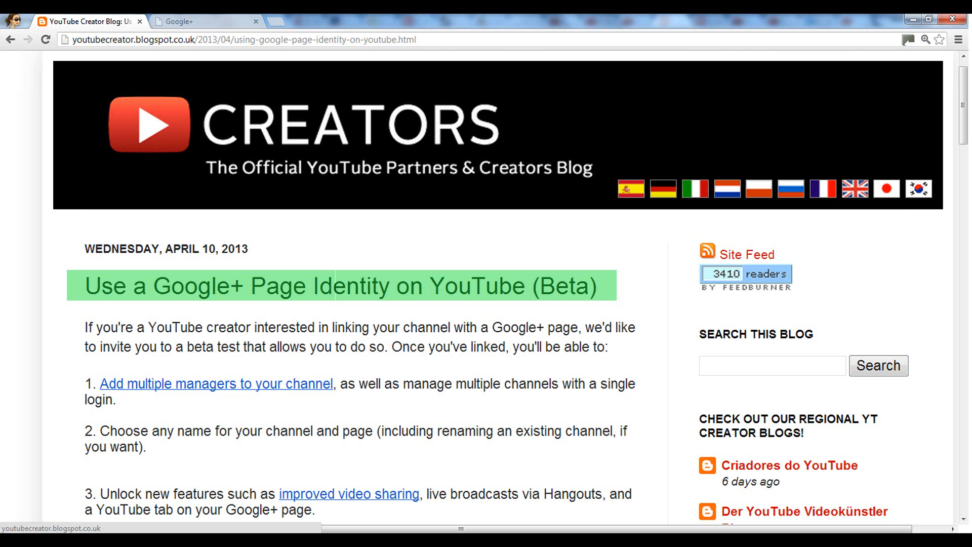
From YouTube settings' Overview page, choose 'Link channel with Google+' to open the name-choice dialog
{"action": "left_click_drag", "start_coordinate": [399, 384], "coordinate": [660, 384]}
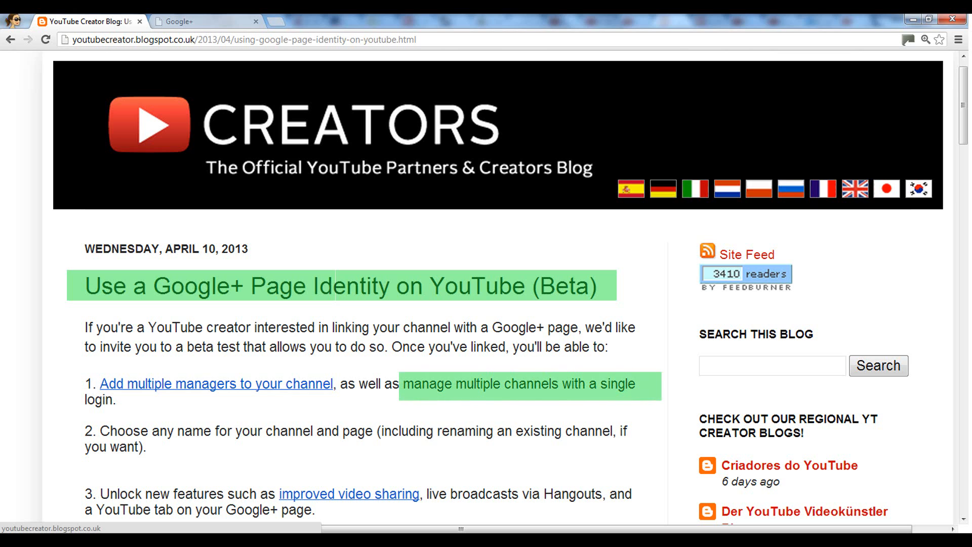
{"action": "left_click_drag", "start_coordinate": [437, 430], "coordinate": [622, 430]}
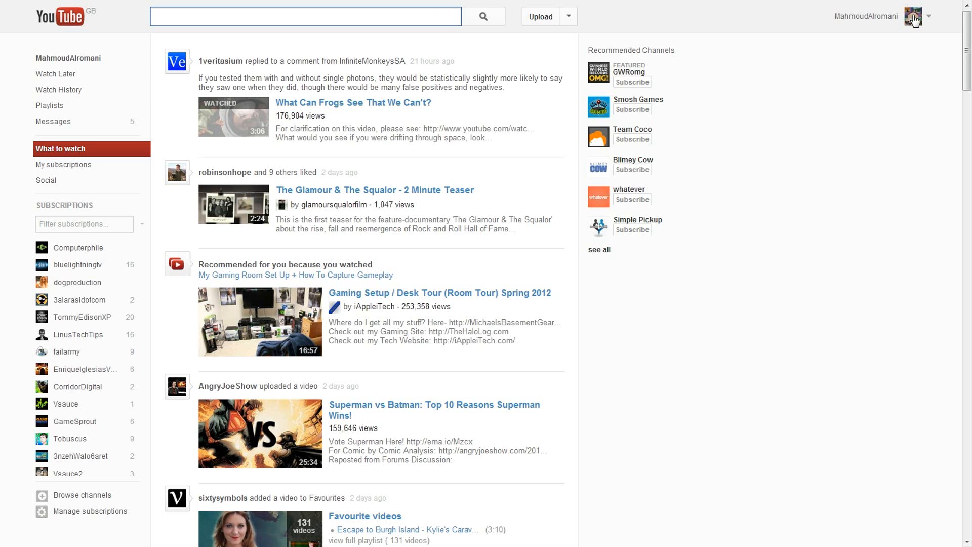
{"action": "left_click", "coordinate": [928, 16]}
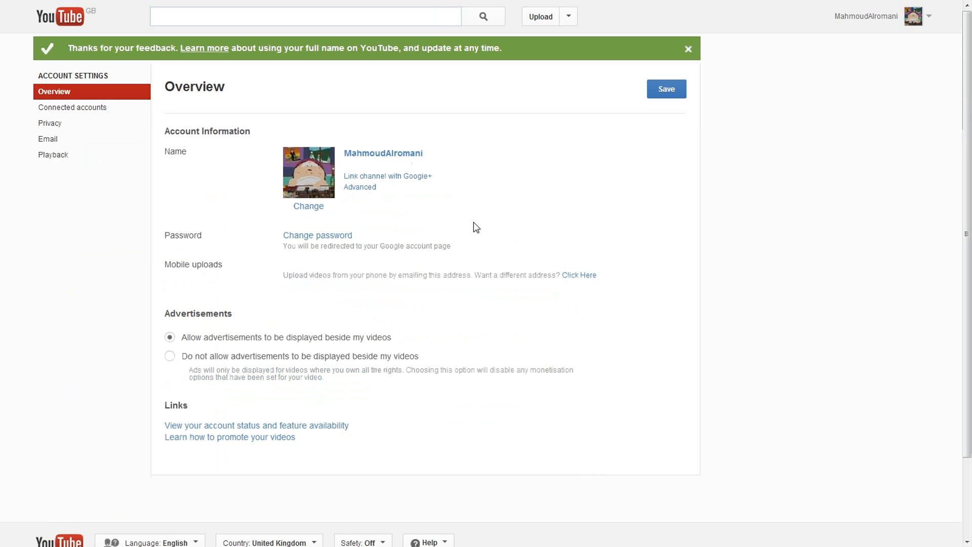
{"action": "mouse_move", "coordinate": [387, 176]}
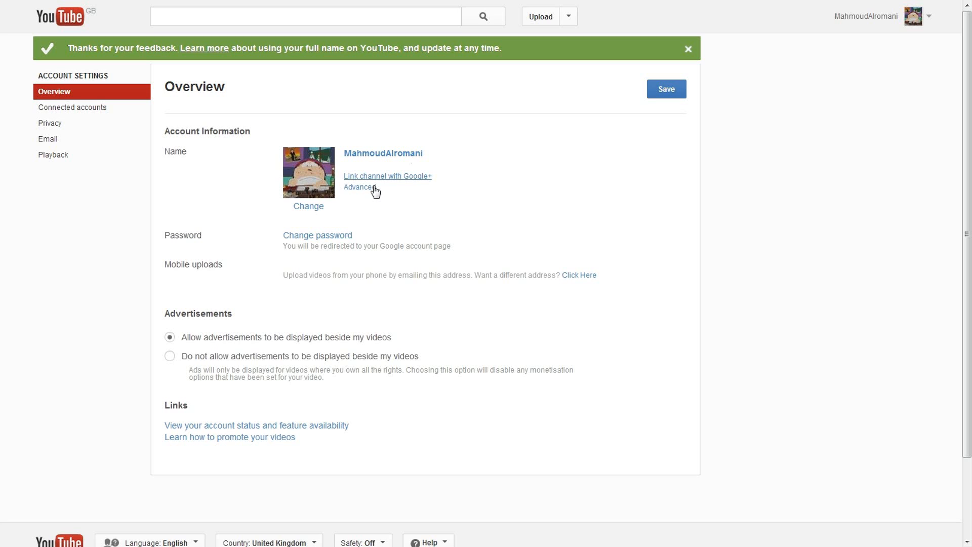
{"action": "left_click", "coordinate": [358, 188]}
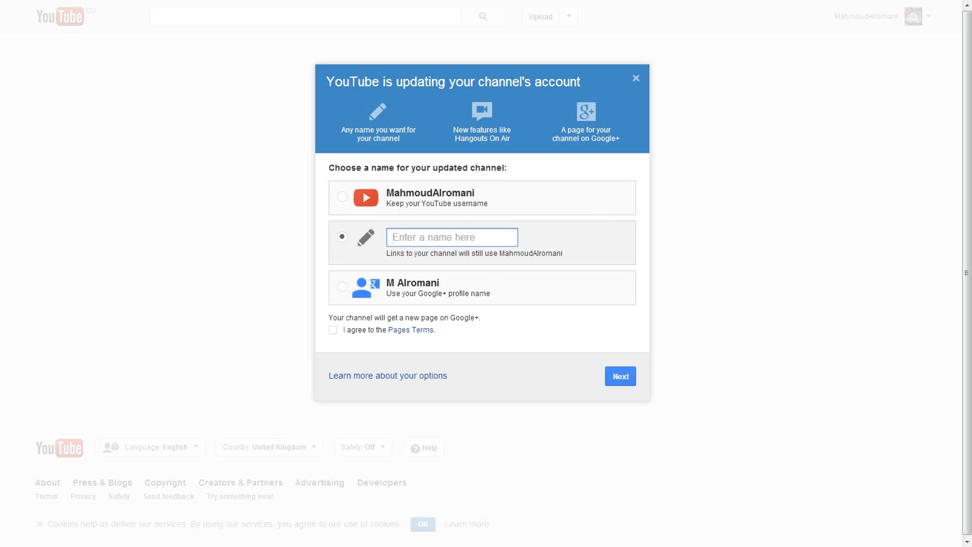
Enter the custom channel name 'Alromani', accept the Pages Terms, and submit the update
{"action": "type", "text": "Alromani"}
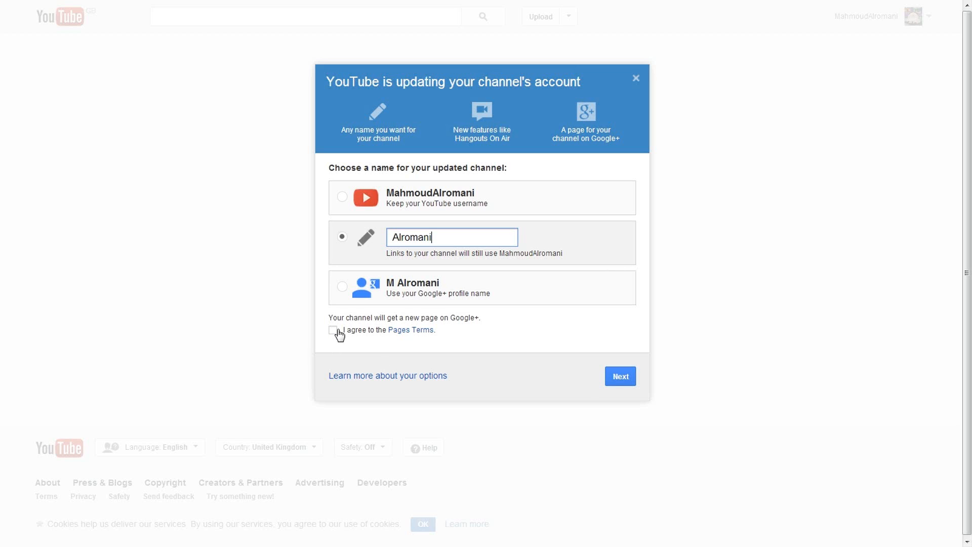
{"action": "left_click", "coordinate": [333, 329]}
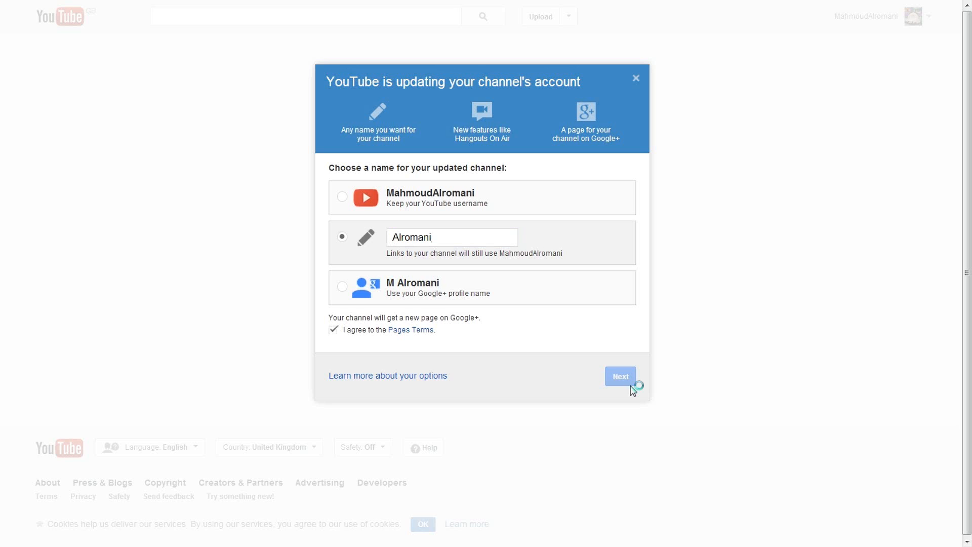
{"action": "left_click", "coordinate": [620, 376]}
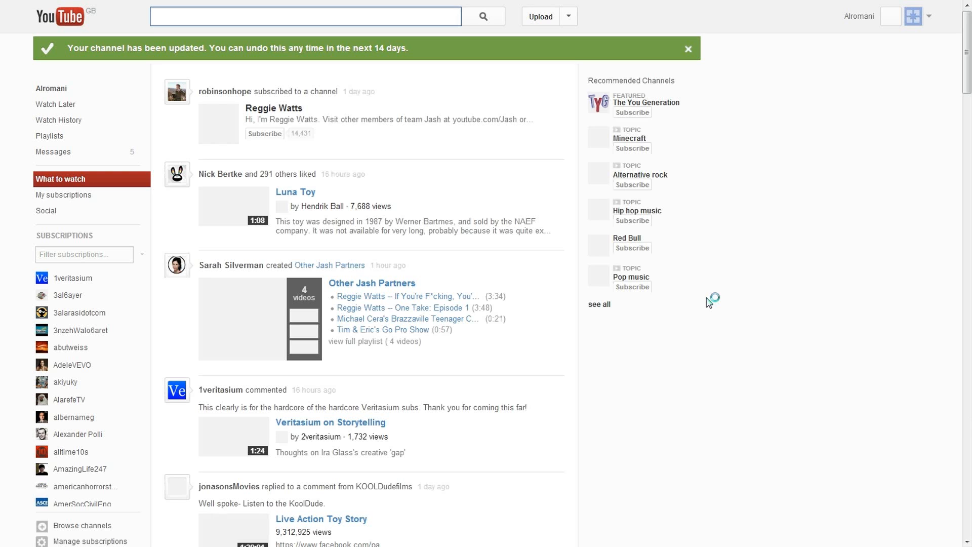